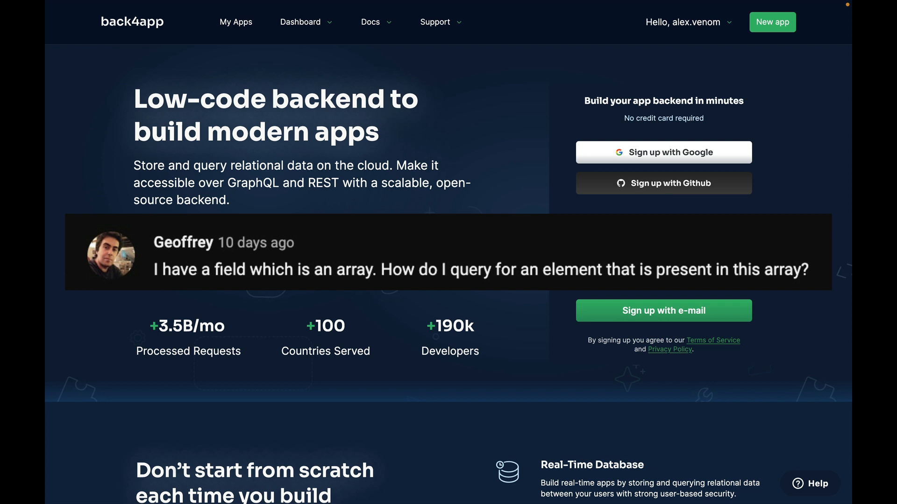
left_click(663, 311)
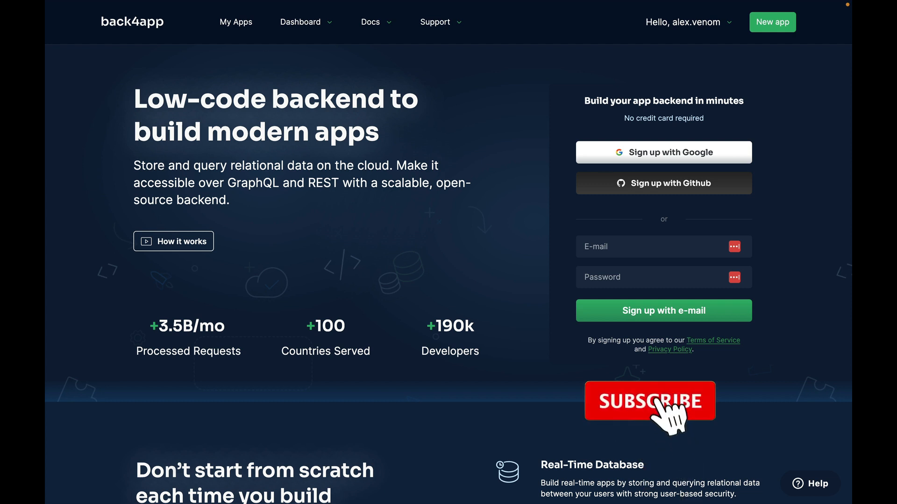
left_click(650, 402)
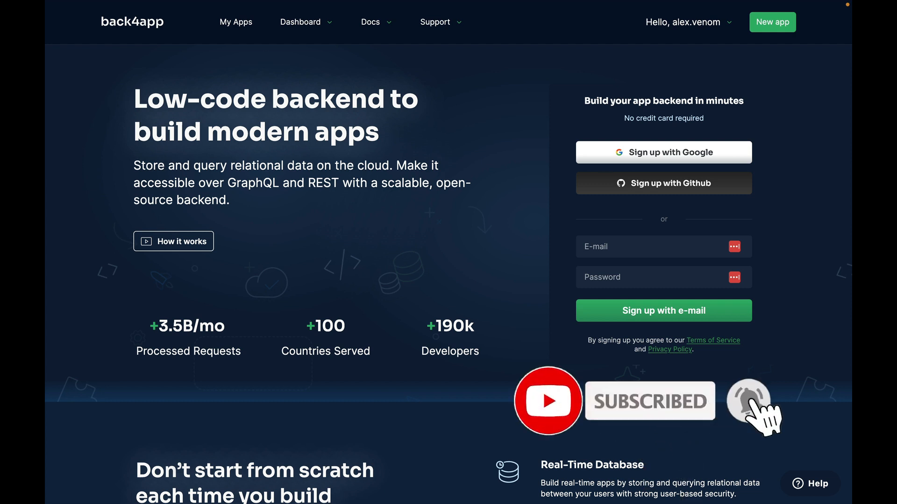